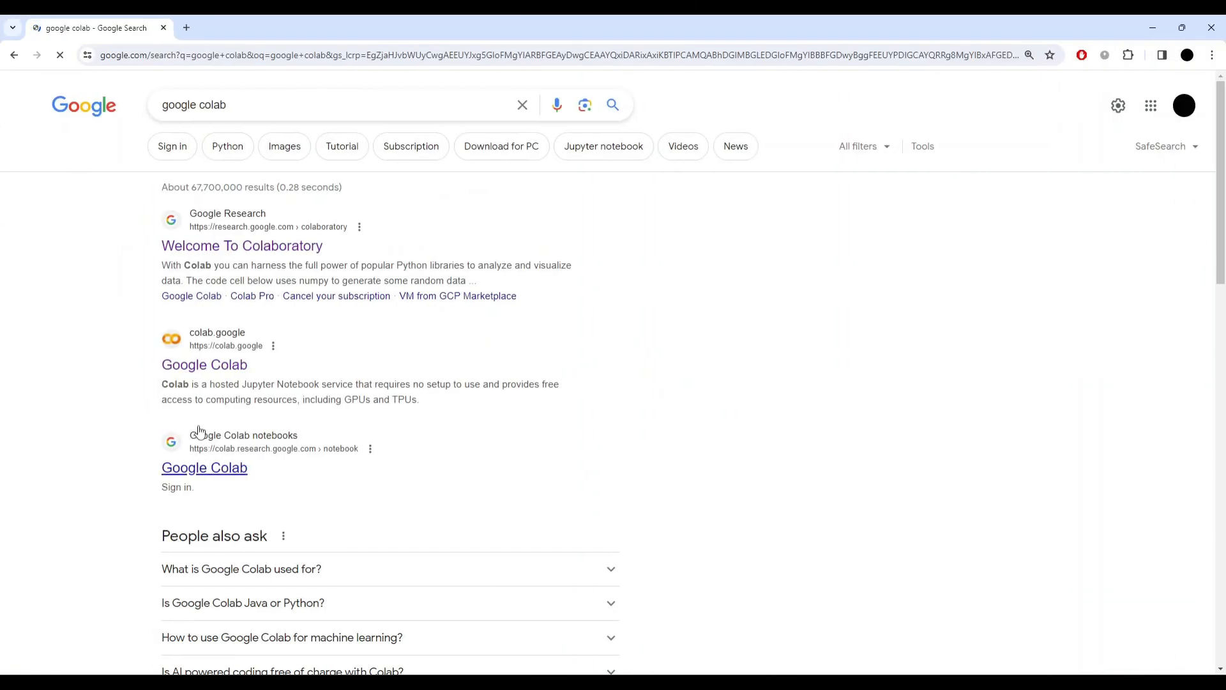
- Launch Jupyter from Command Prompt and open the 'How I use Python' notebook
left_click(203, 364)
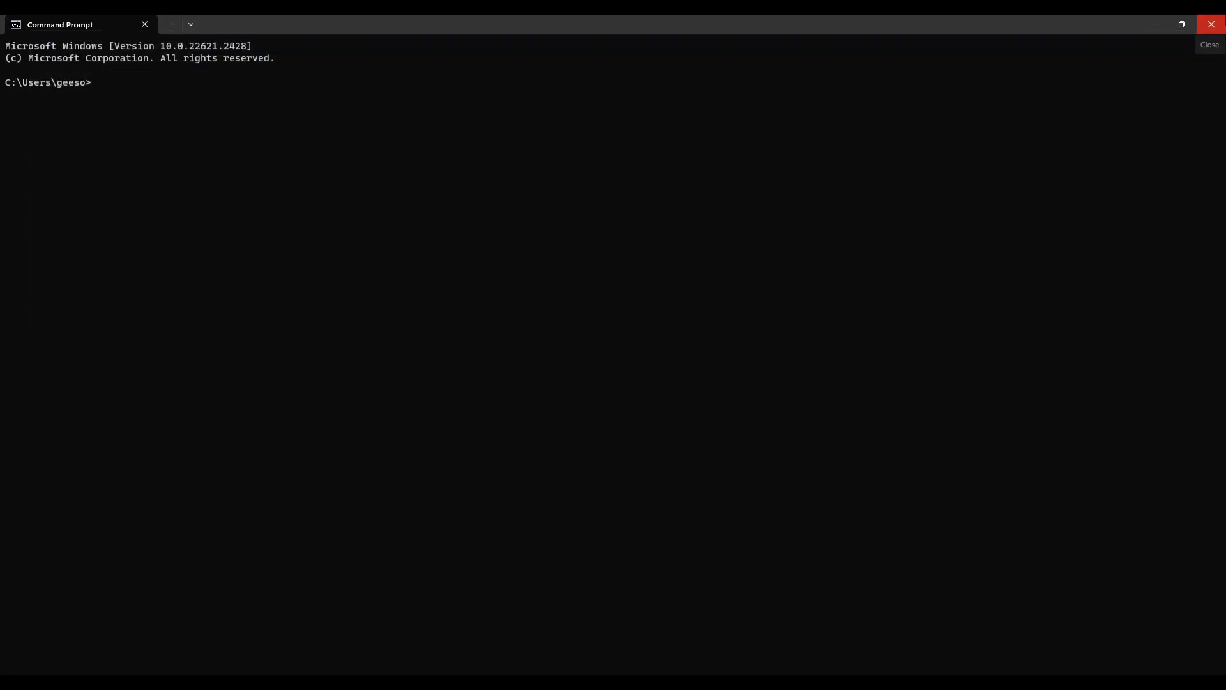
mouse_move(1094, 86)
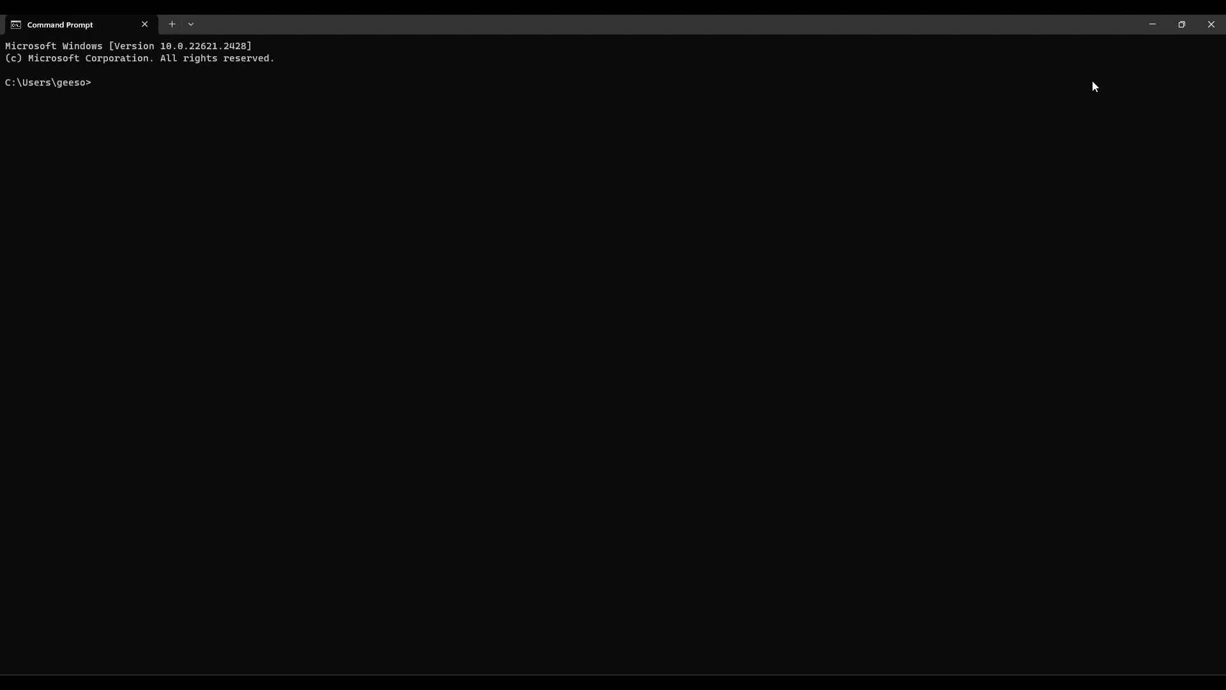
mouse_move(1040, 120)
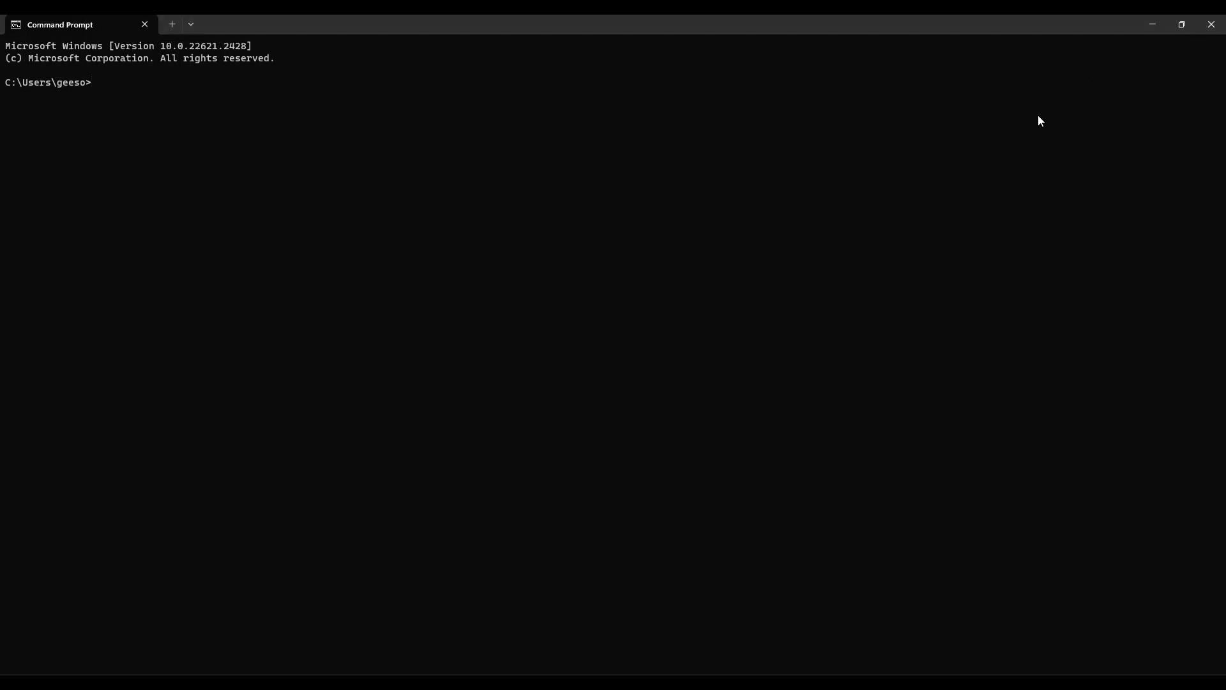
type("j")
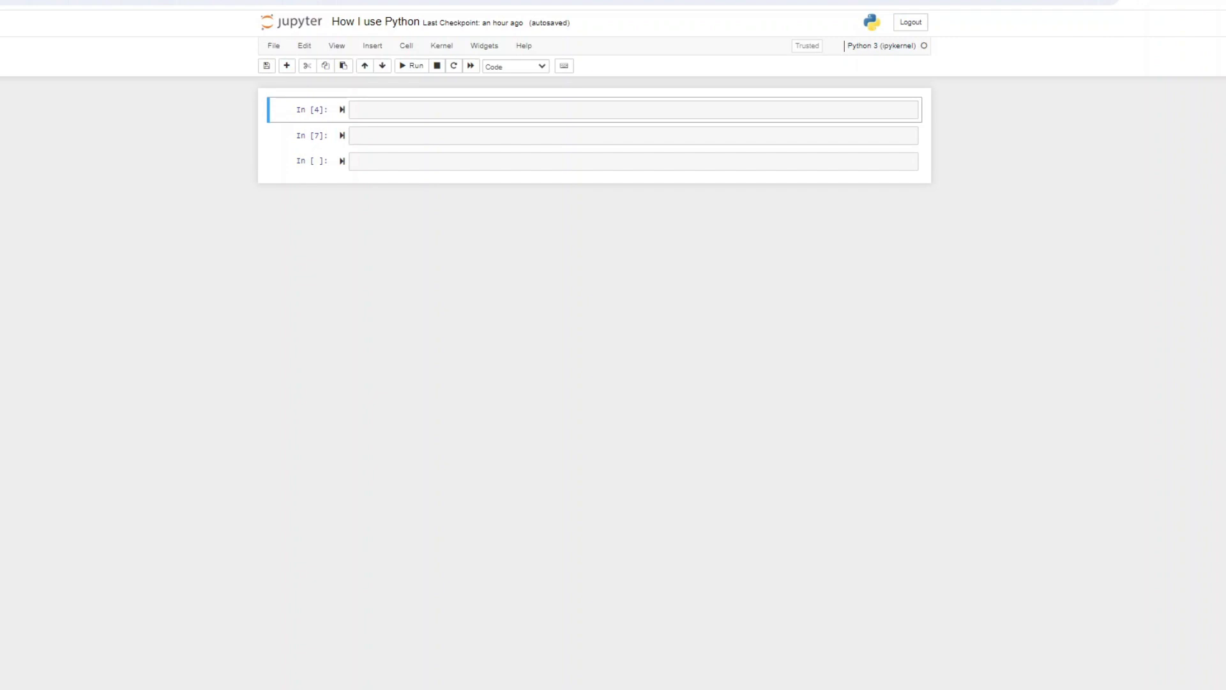
- Import pandas, numpy, seaborn, matplotlib; read shopping_trends_updated.csv into df and show df.head()
type("import pandas as p")
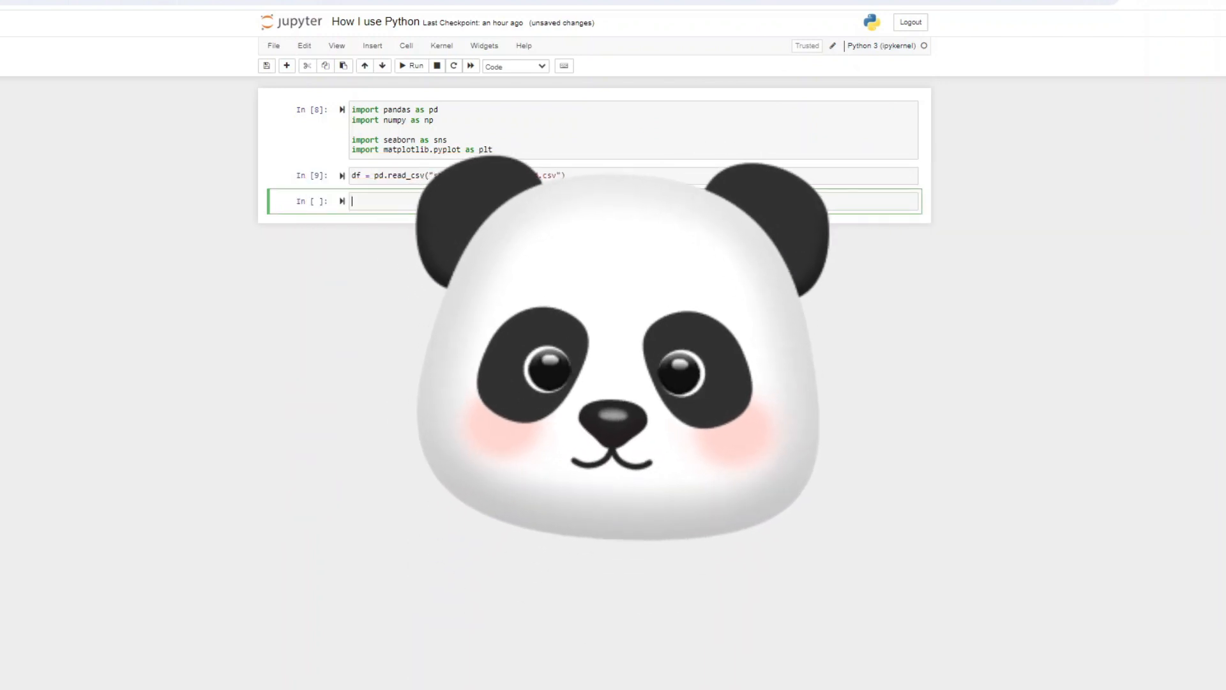
type("df.hw")
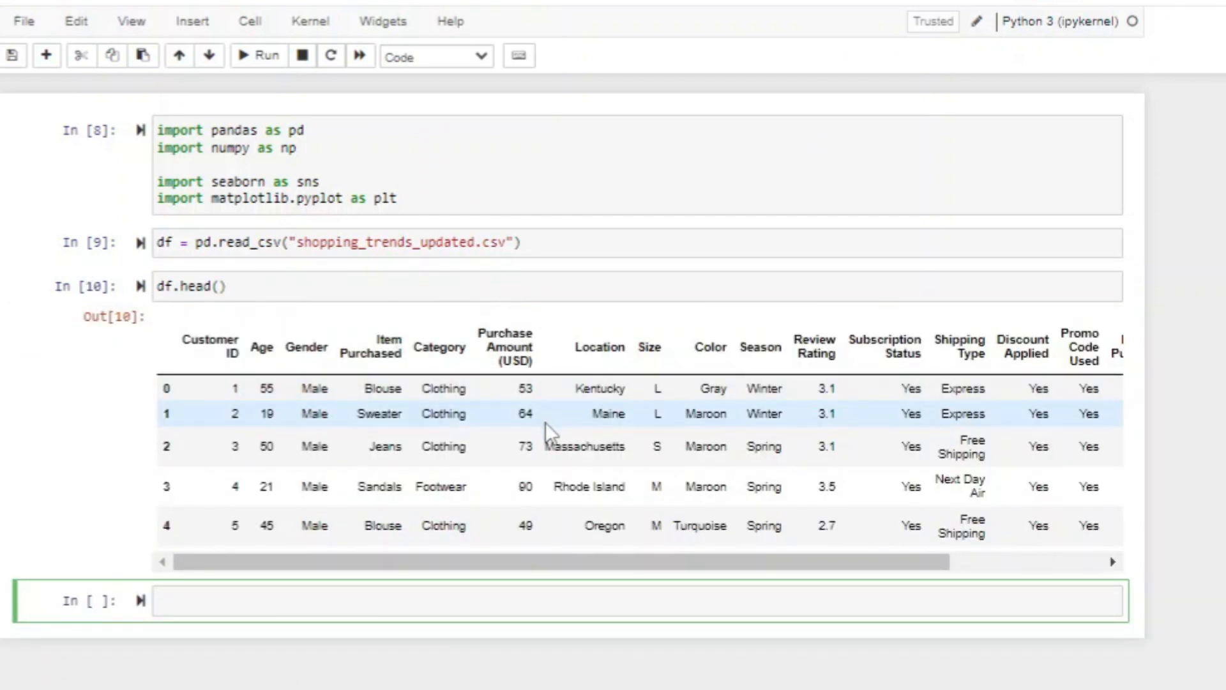
scroll("right", 3)
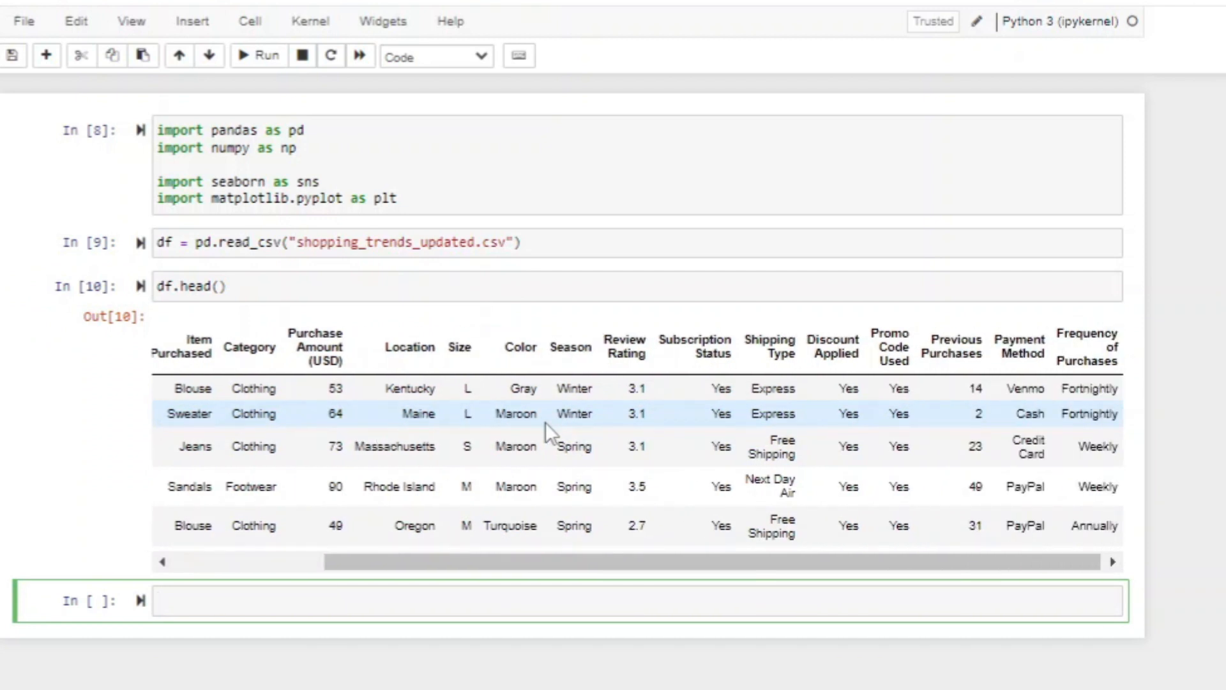
- Run df.info() and df.shape, showing 18 non-null columns and (3900, 18)
type("df.info(")
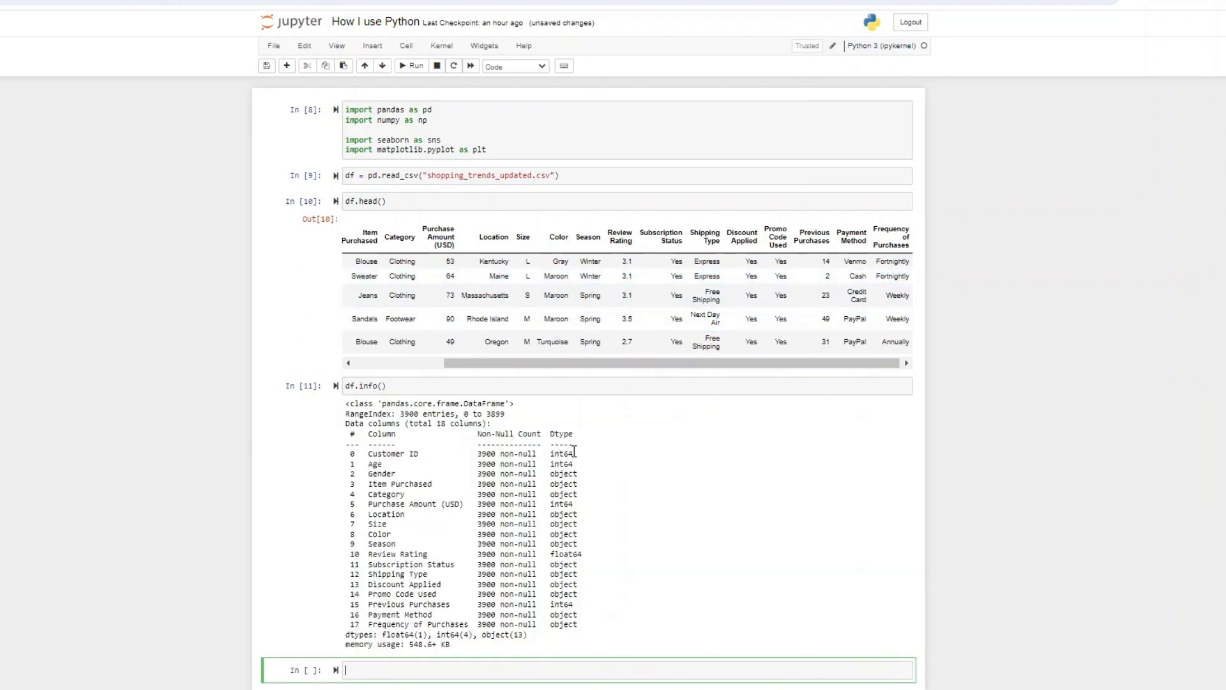
scroll("down", 3)
type("df.shape")
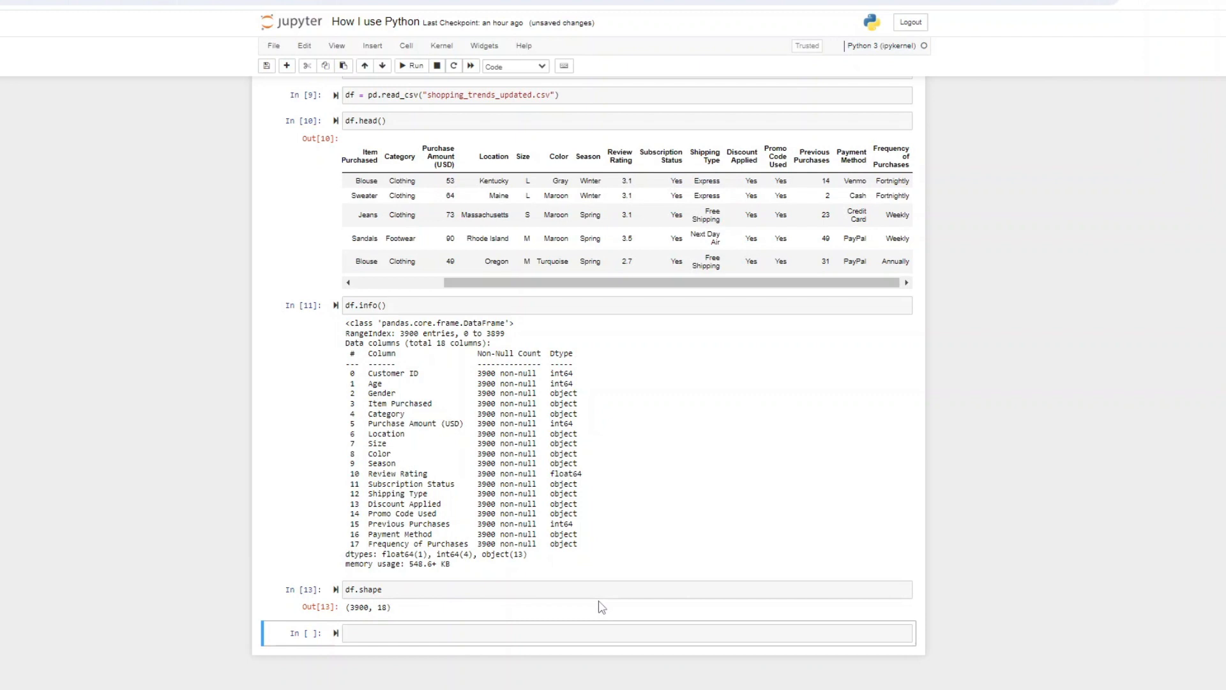
mouse_move(436, 618)
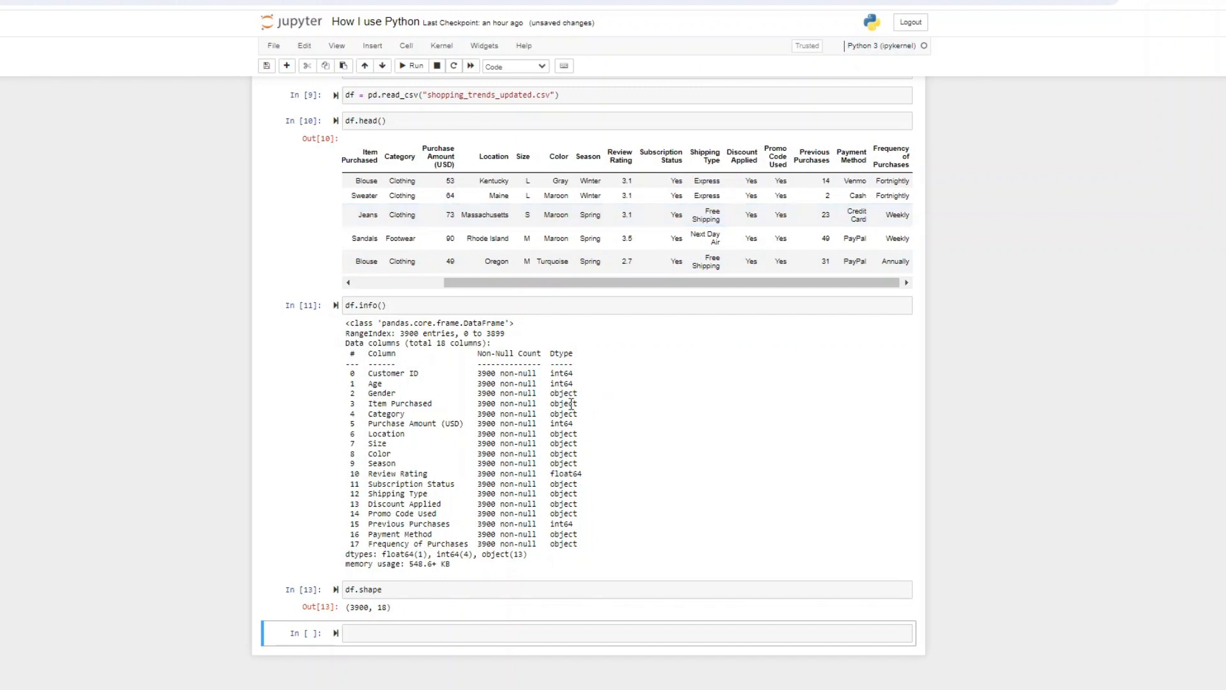
scroll("up", 3)
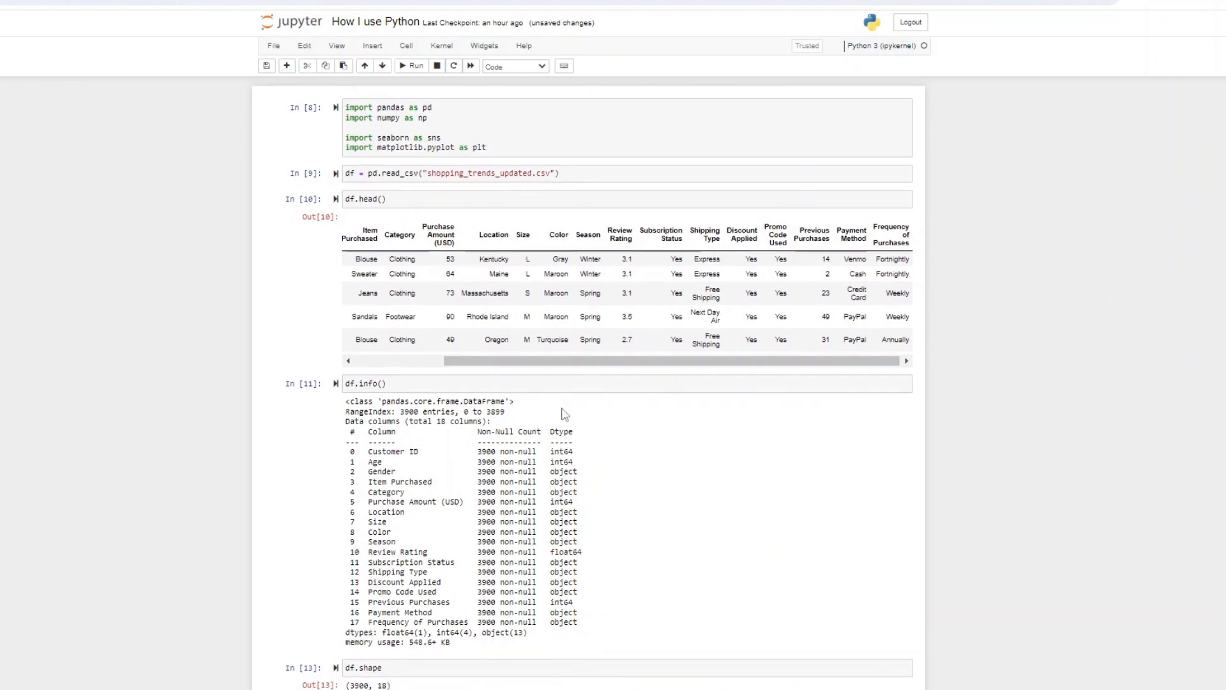
- Run df.duplicated().sum(), which returns 0 duplicate rows
scroll("down", 3)
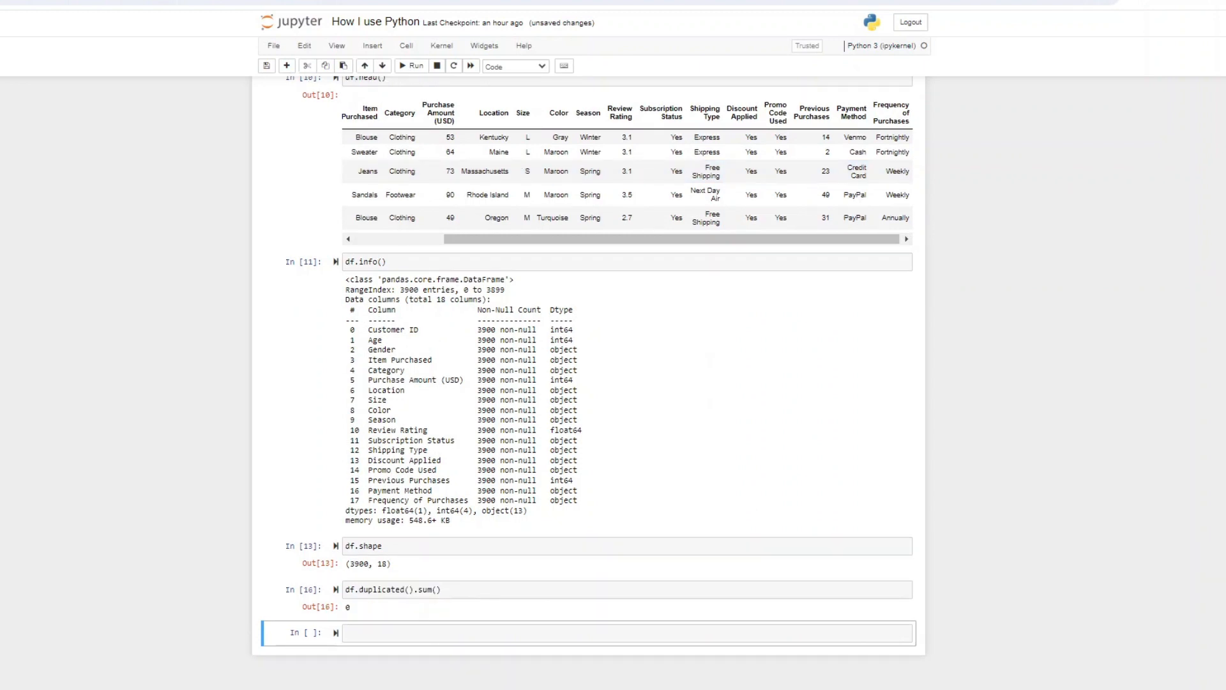
left_click(507, 632)
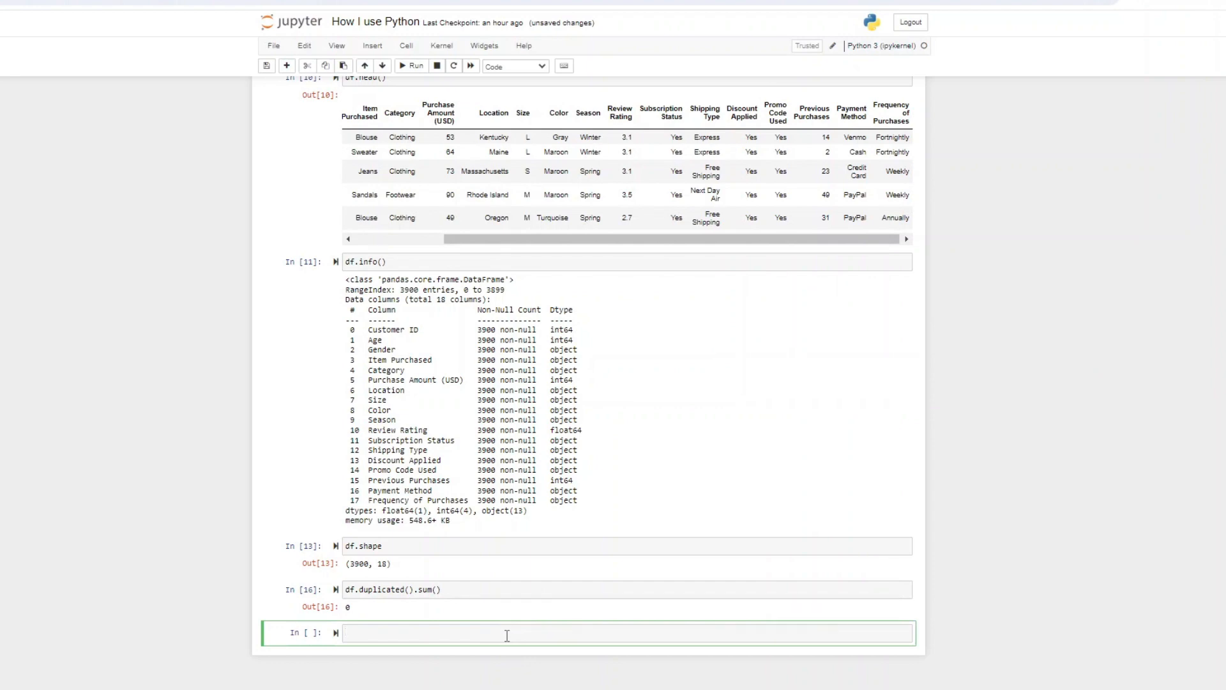
- Group by Gender on Age with .mean(), then .min(), giving a minimum age of 18 for both
type("df.groupby('Gender')['Age'].mean(")
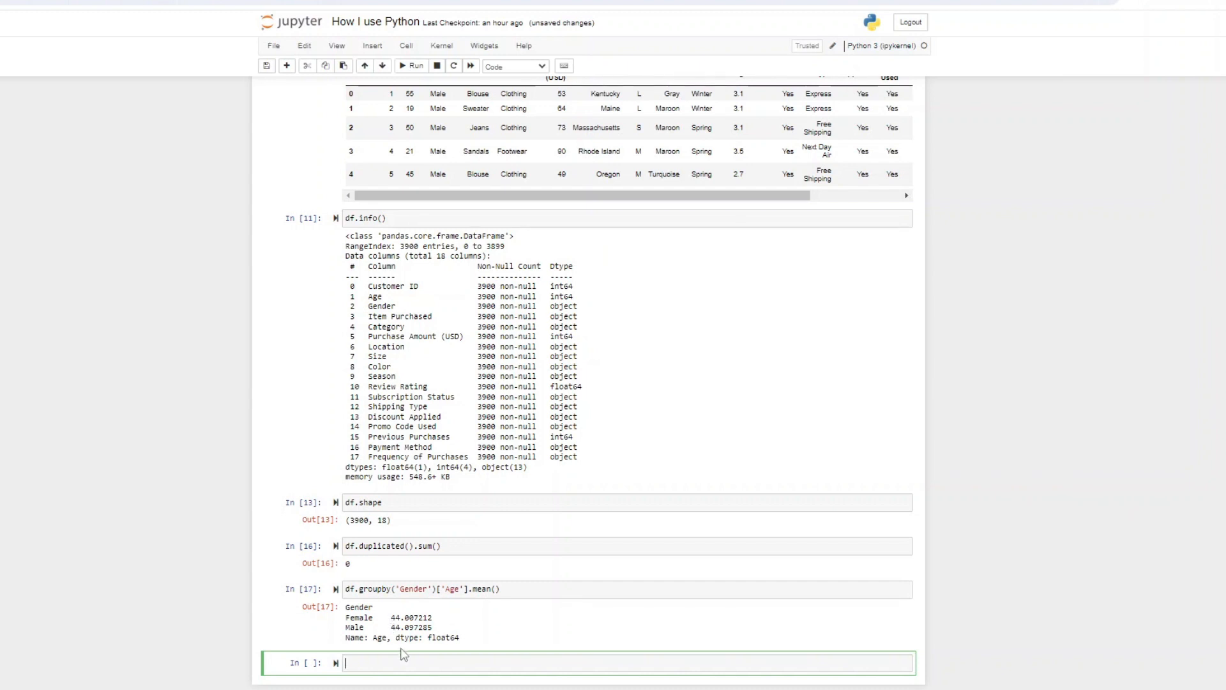
left_click(469, 589)
type("i")
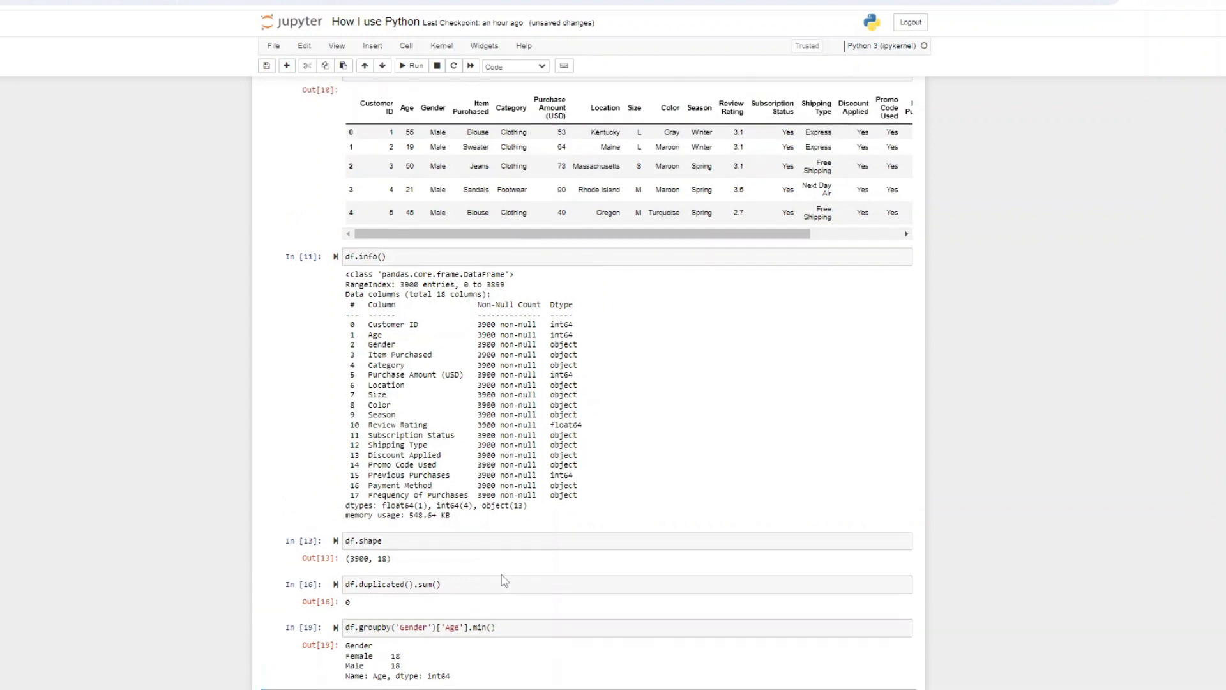
scroll("right", 3)
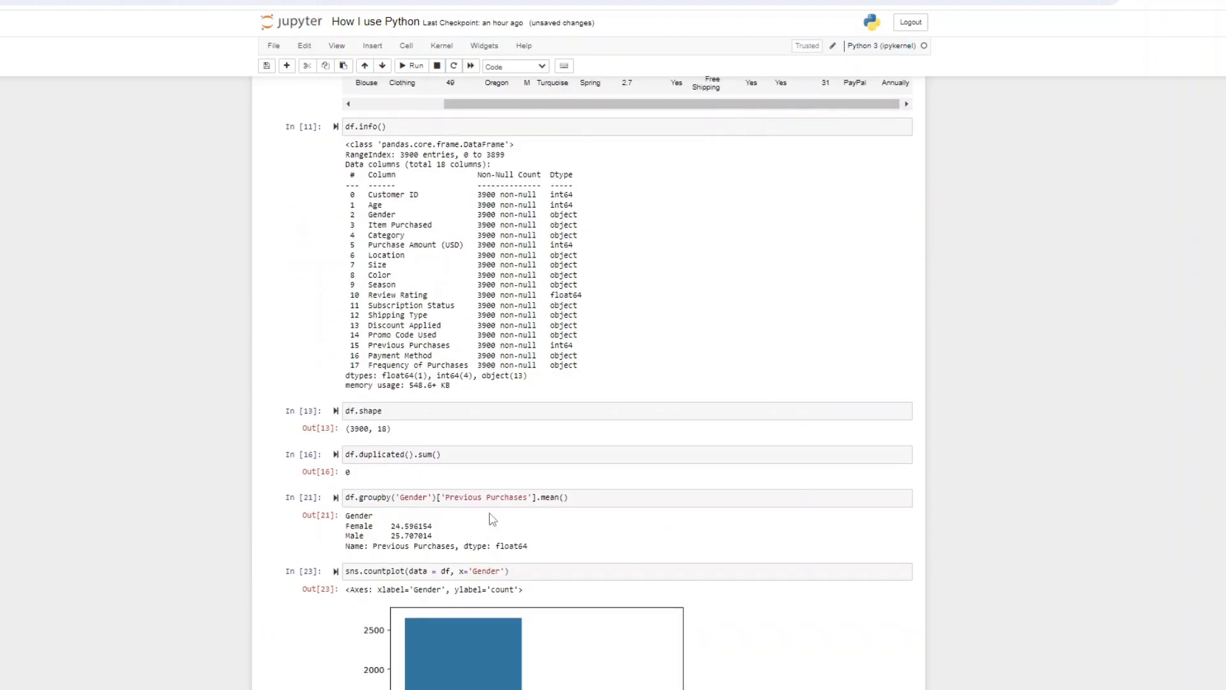
- Compute mean Previous Purchases by Gender and draw a seaborn Gender countplot titled 'Test Title'
scroll("down", 3)
type("plt.title('Test Title')")
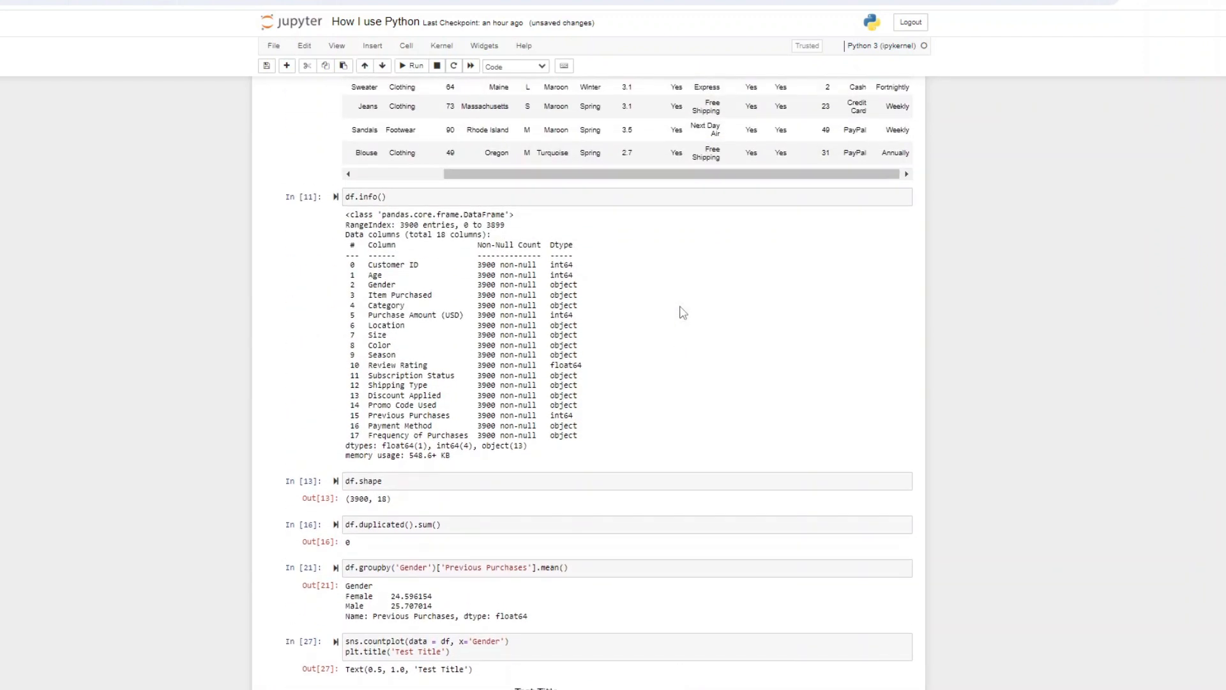
scroll("down", 3)
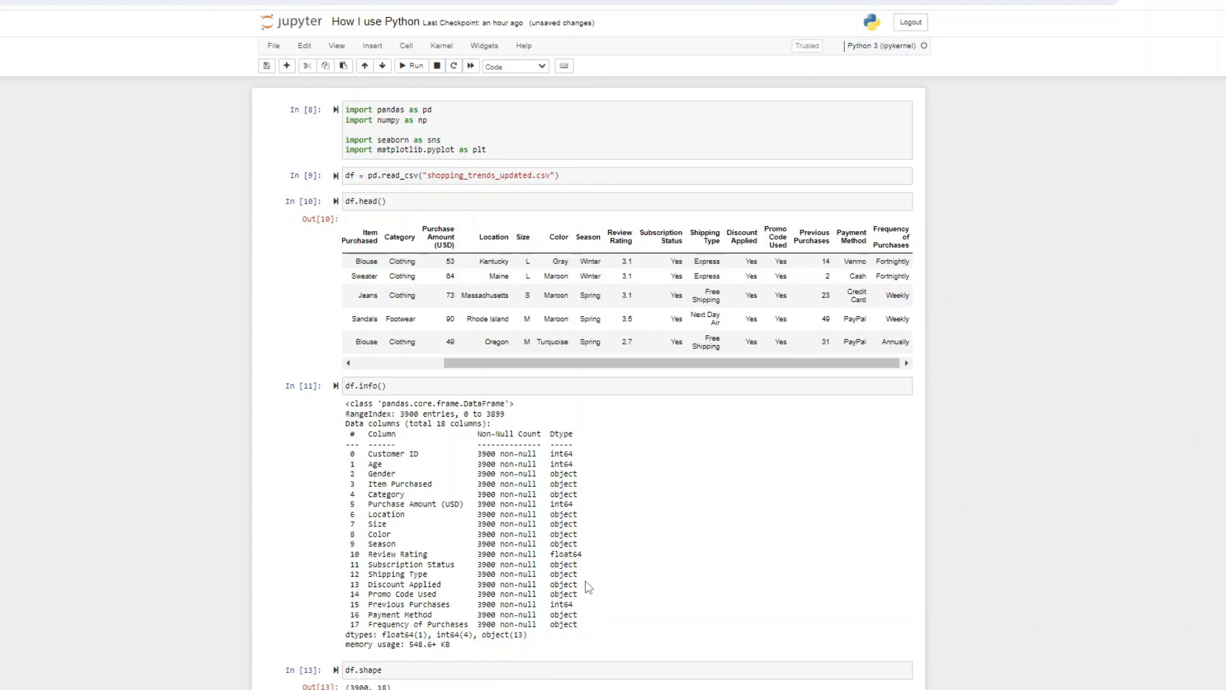
mouse_move(313, 145)
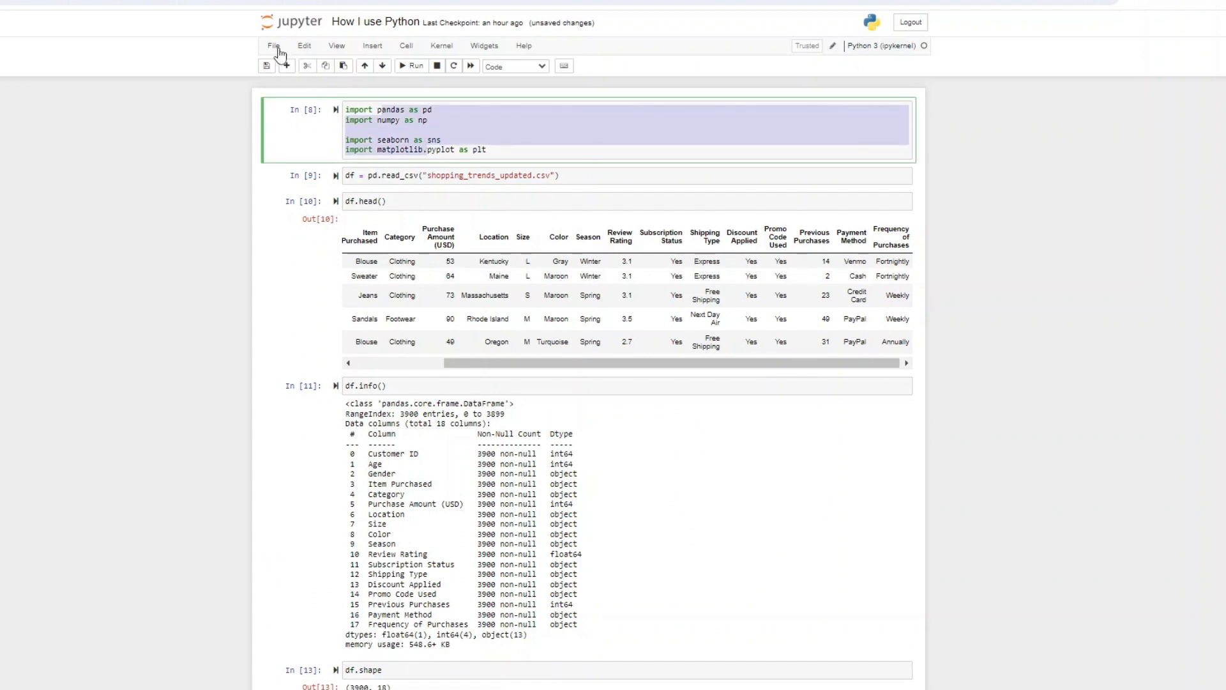
- Show the File > Download as format list (HTML, PDF, Python script)
left_click(273, 44)
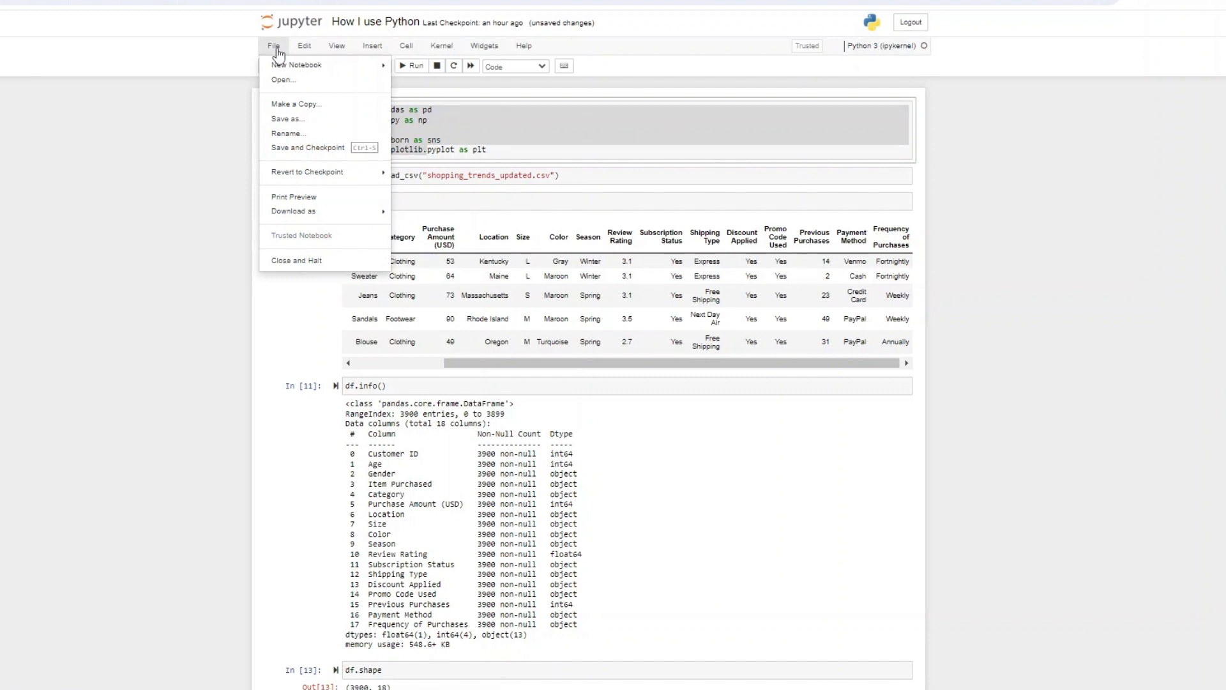
mouse_move(300, 207)
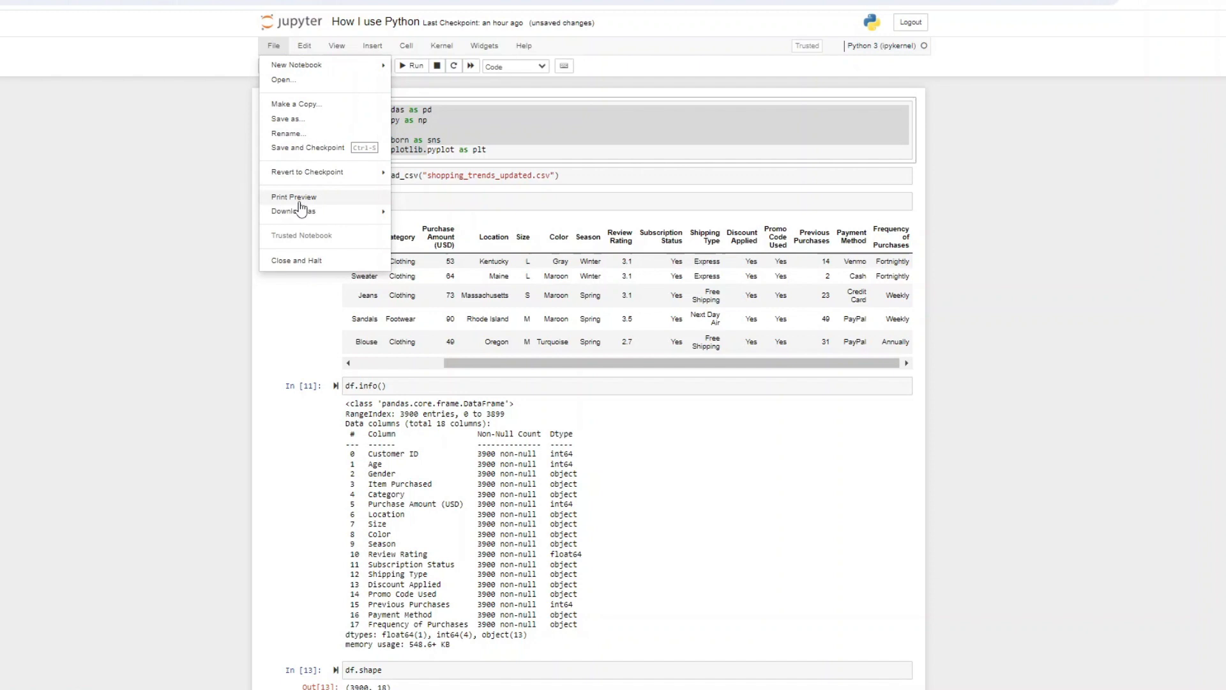
left_click(293, 210)
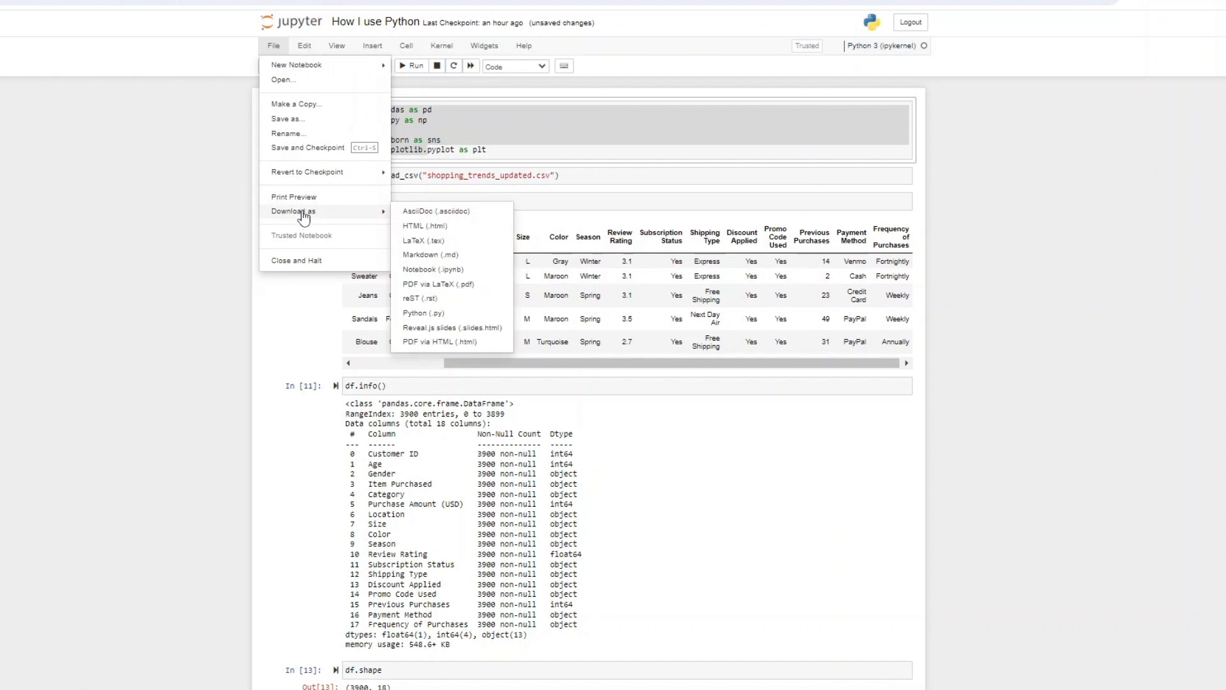